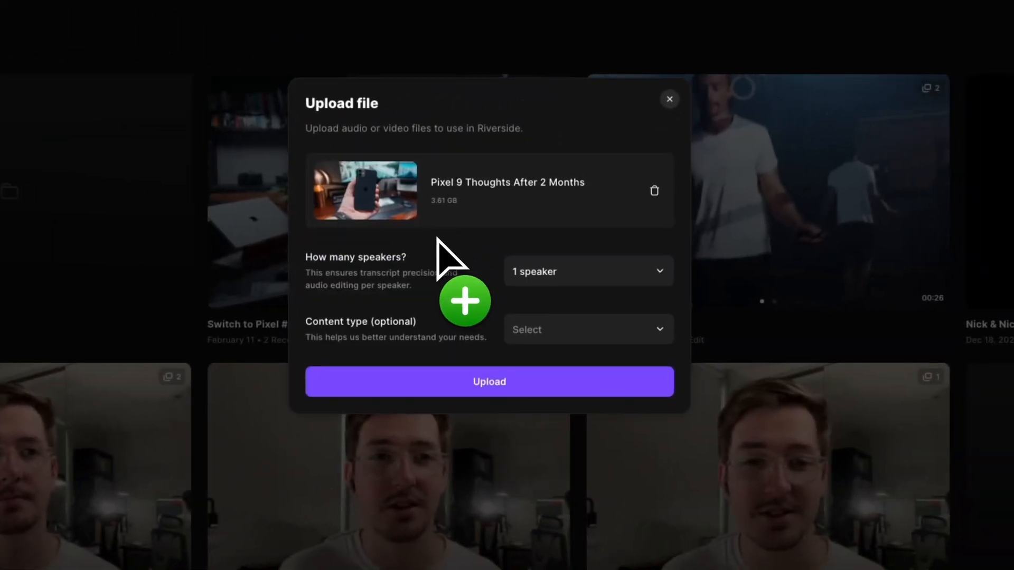
Step: Export the 'Android Notifications' clip at 1080p HD with Remove watermark kept on
click(669, 99)
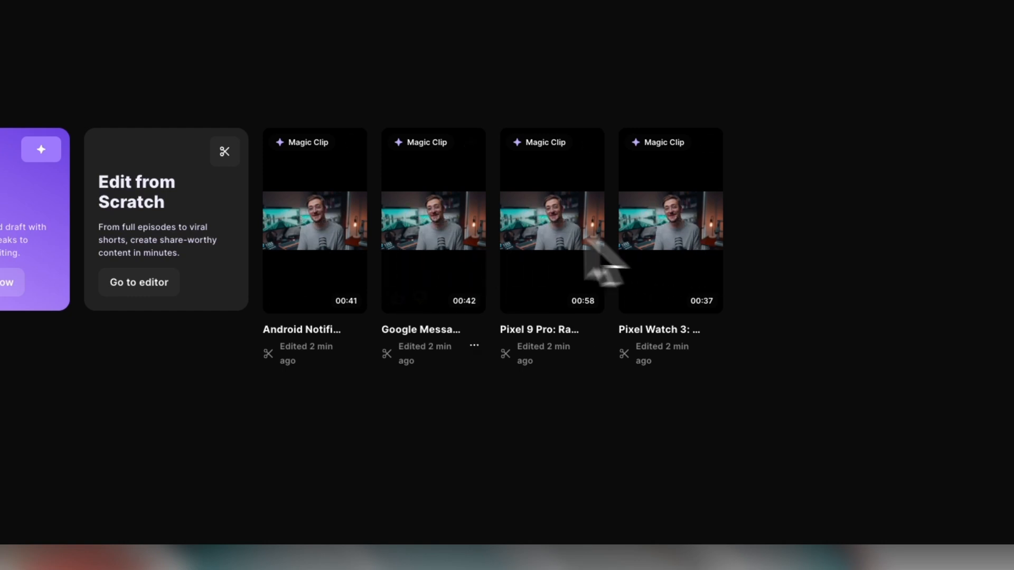
click(315, 220)
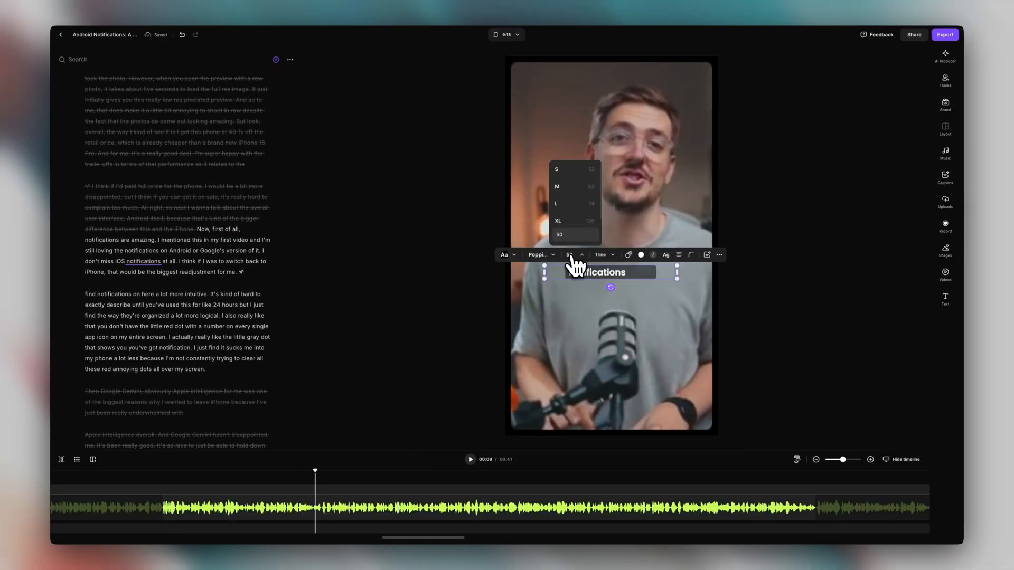
click(944, 34)
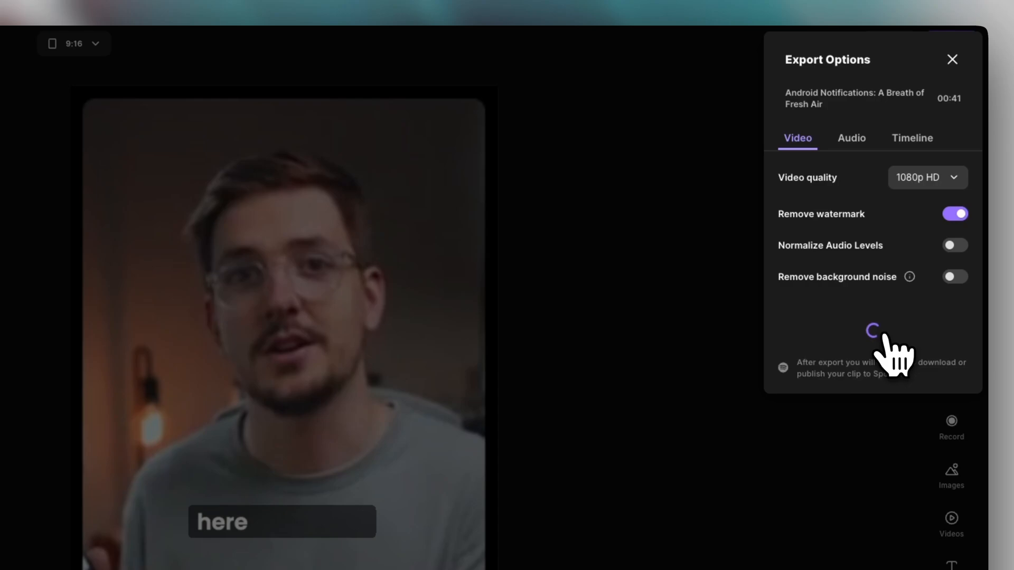